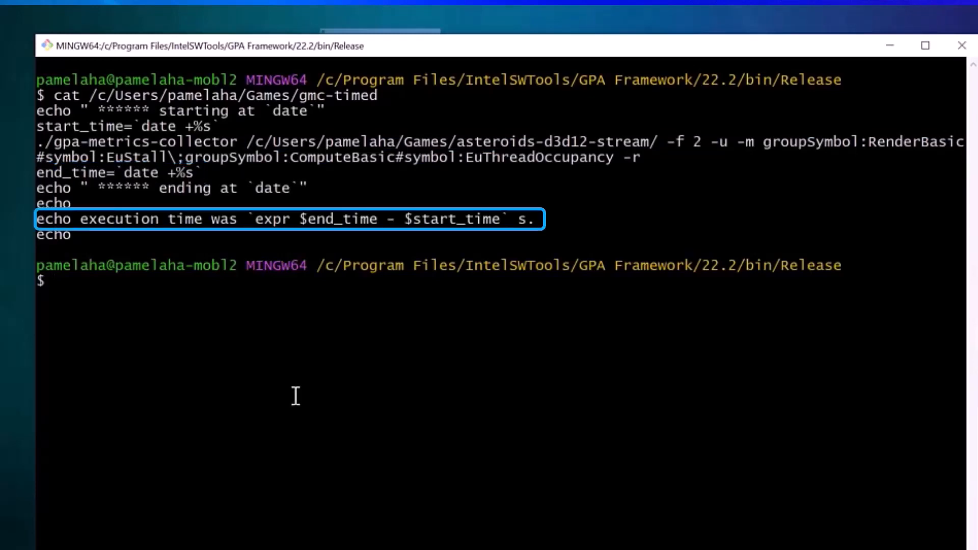
type("/c/")
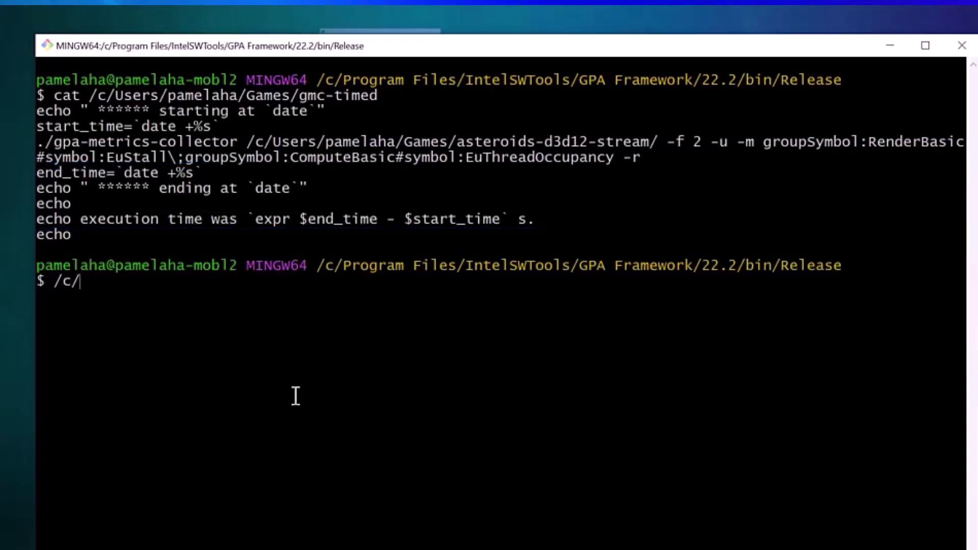
type("Users/pamelaha/ga")
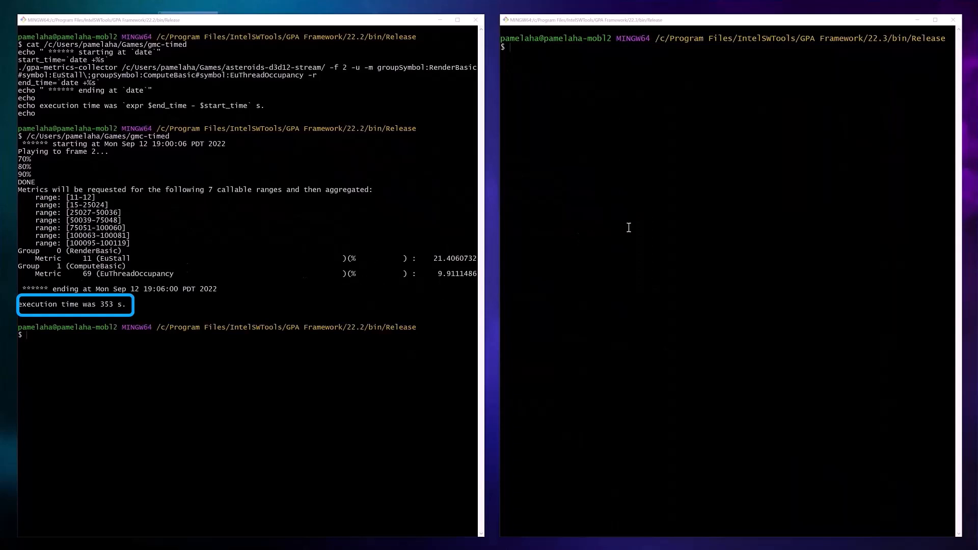
type("/c/")
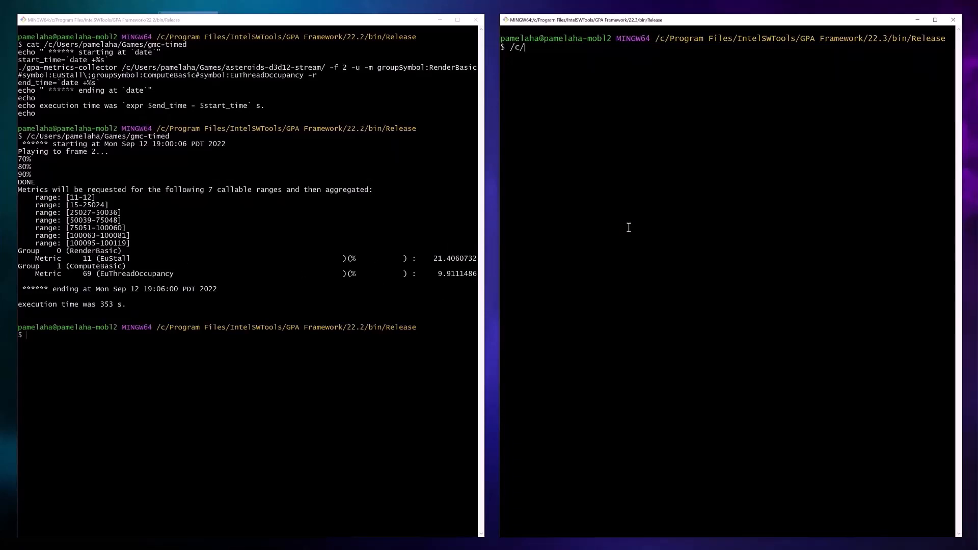